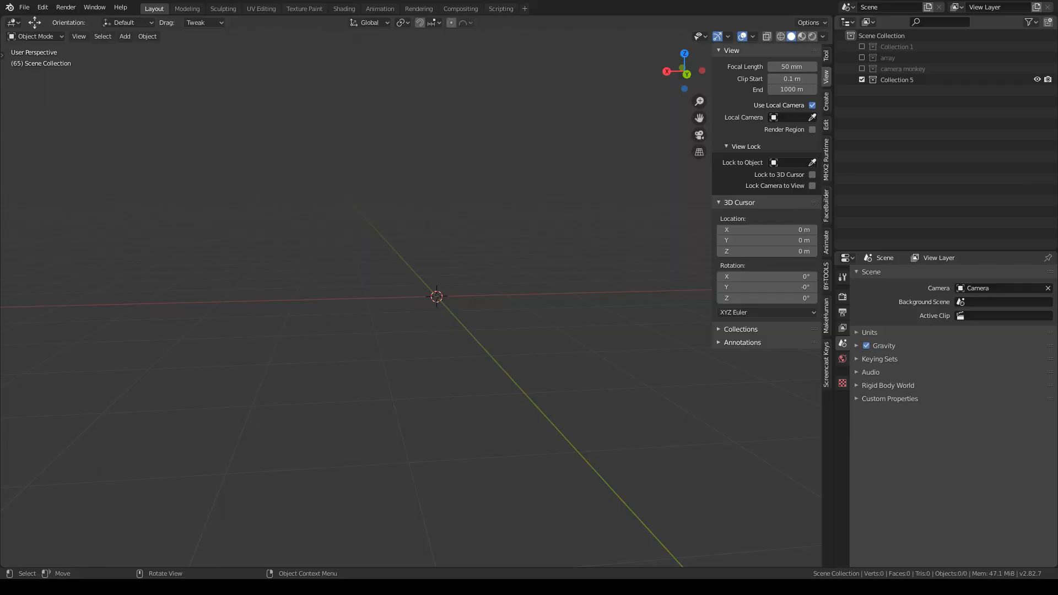
Add a monkey head mesh and smooth it with a Subdivision Surface modifier.
{"action": "left_click", "coordinate": [124, 36]}
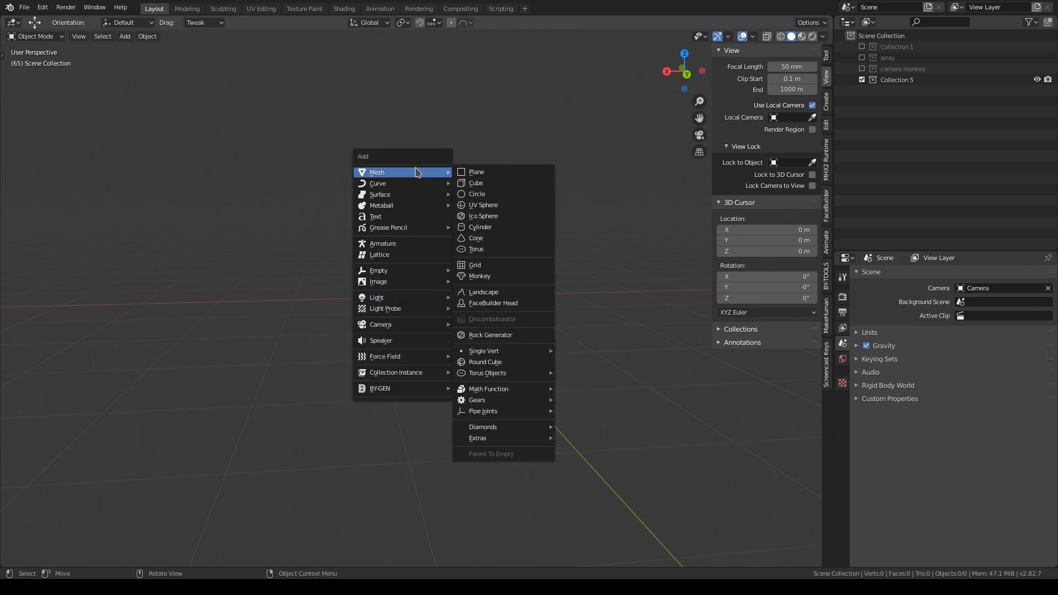
{"action": "left_click", "coordinate": [479, 276]}
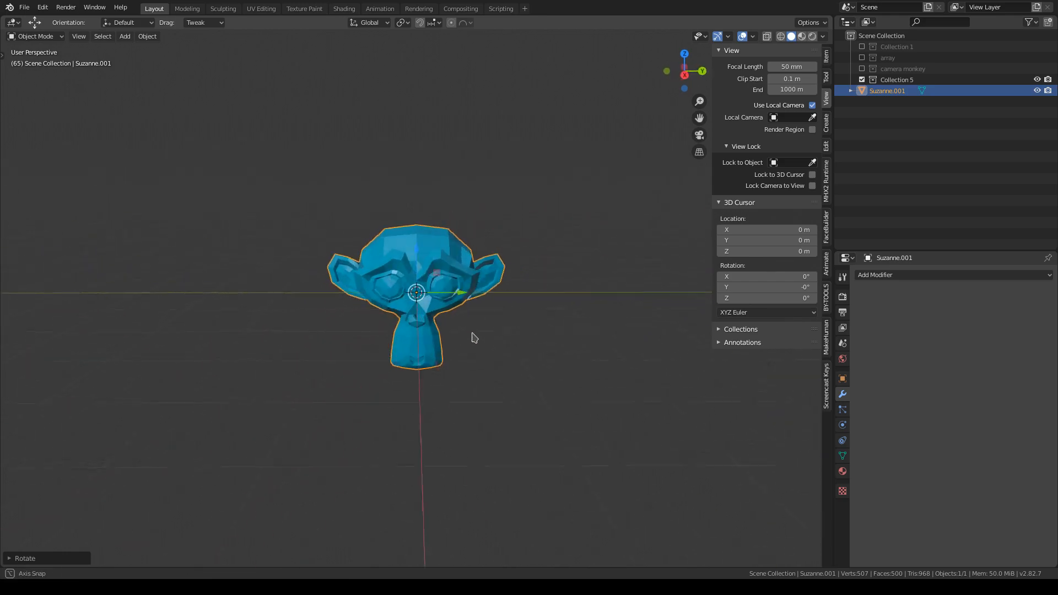
{"action": "left_click", "coordinate": [875, 274]}
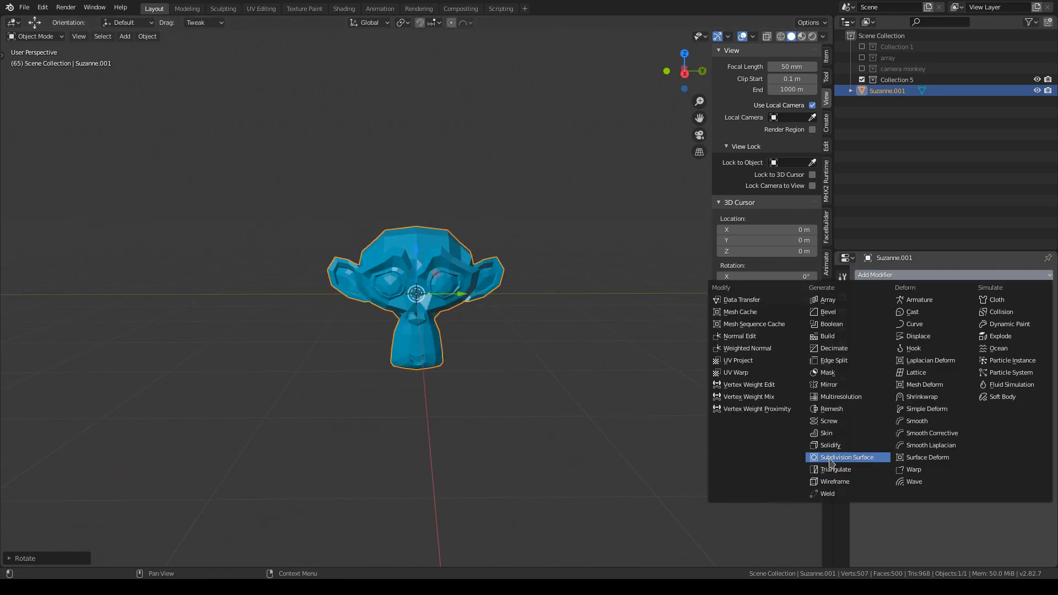
{"action": "left_click", "coordinate": [846, 456]}
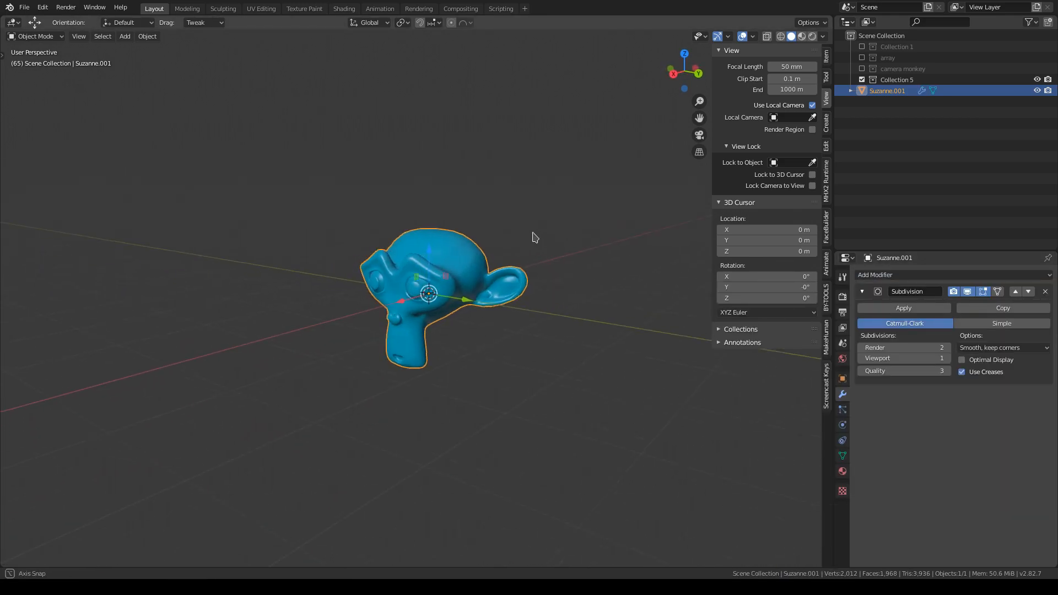
Add a camera to the scene, placed to face the monkey's head.
{"action": "left_click", "coordinate": [124, 36]}
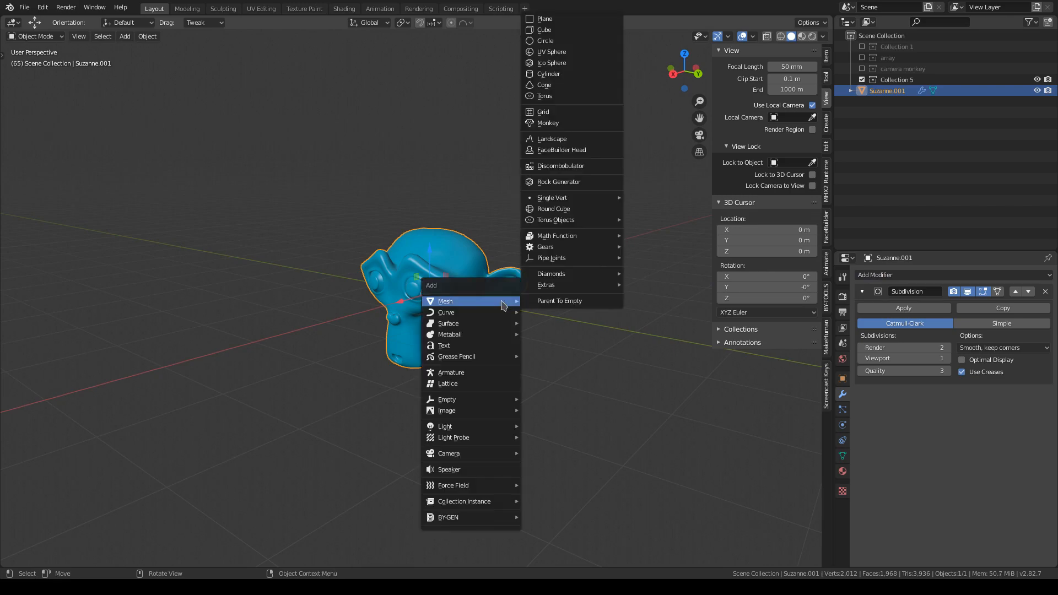
{"action": "left_click", "coordinate": [448, 454]}
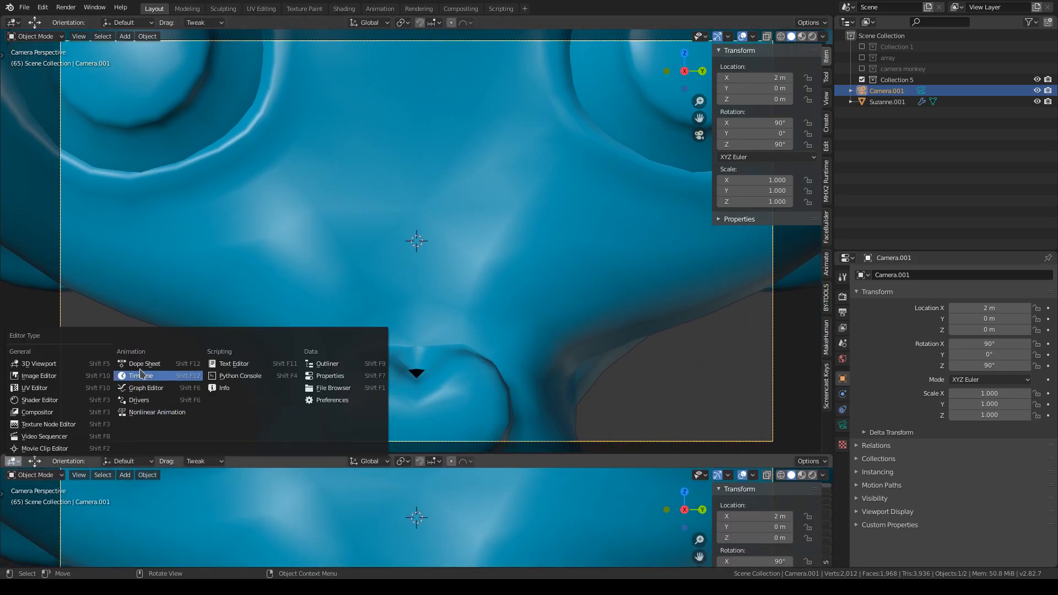
Switch the lower area to a Timeline and key the camera's Focal Length for the dolly zoom.
{"action": "left_click", "coordinate": [142, 375]}
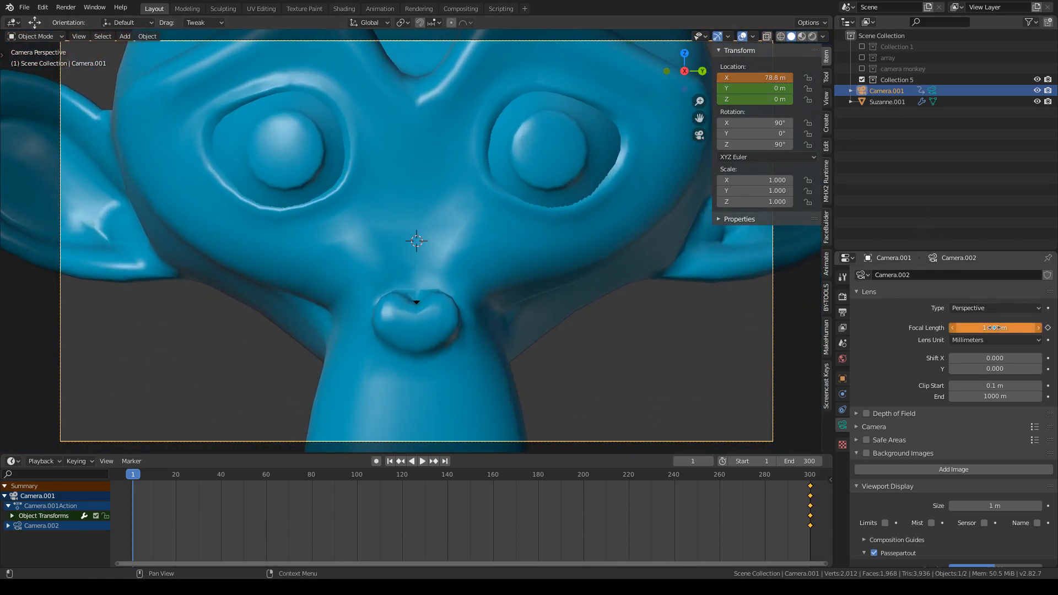
{"action": "right_click", "coordinate": [993, 328]}
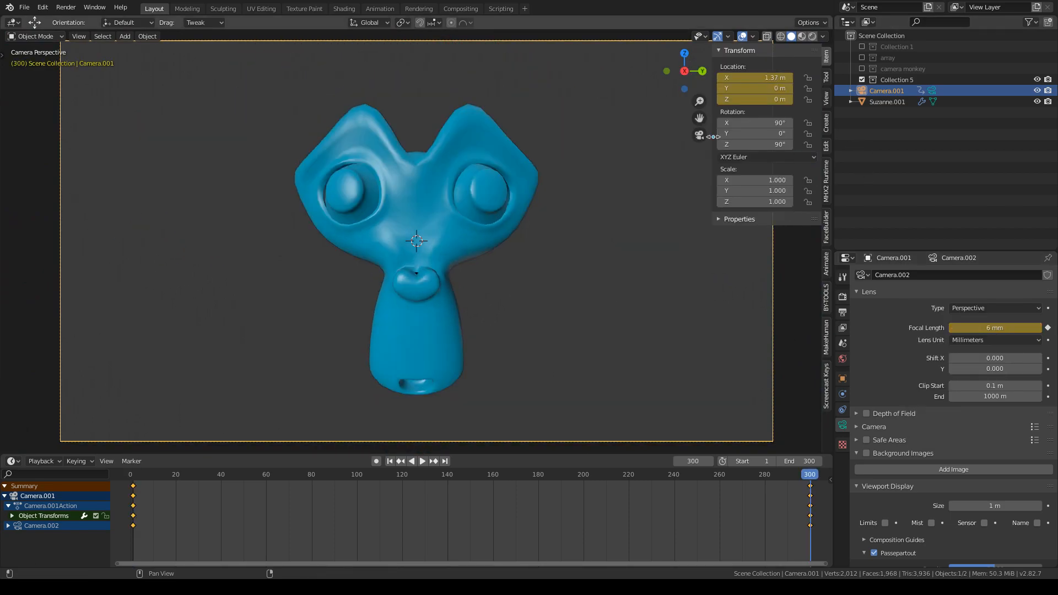
{"action": "left_click", "coordinate": [421, 460]}
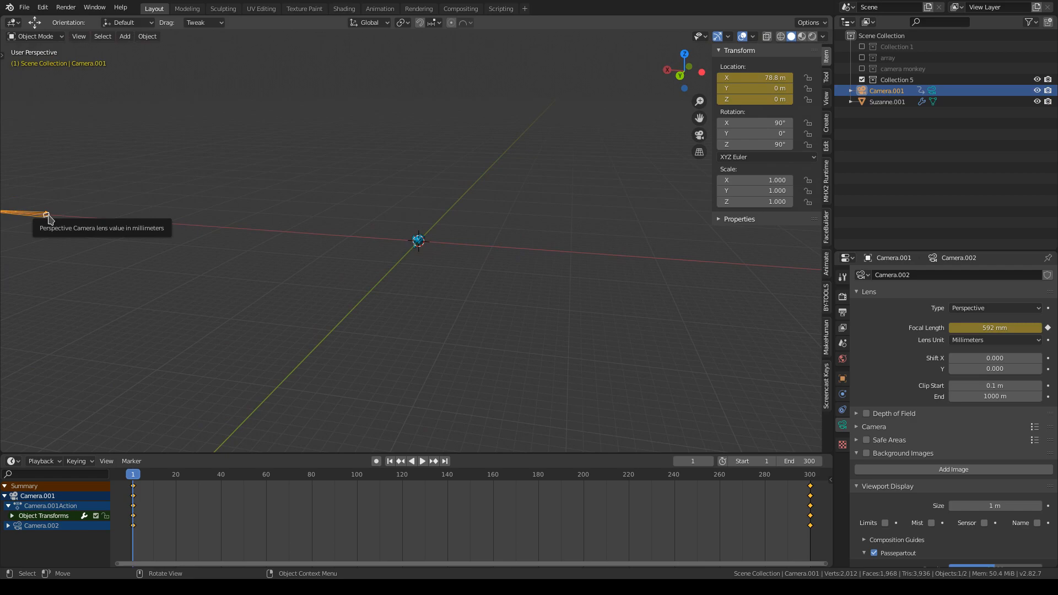
View the dolly zoom through the camera and bring in the arrayed cylinder scene.
{"action": "key", "text": "s"}
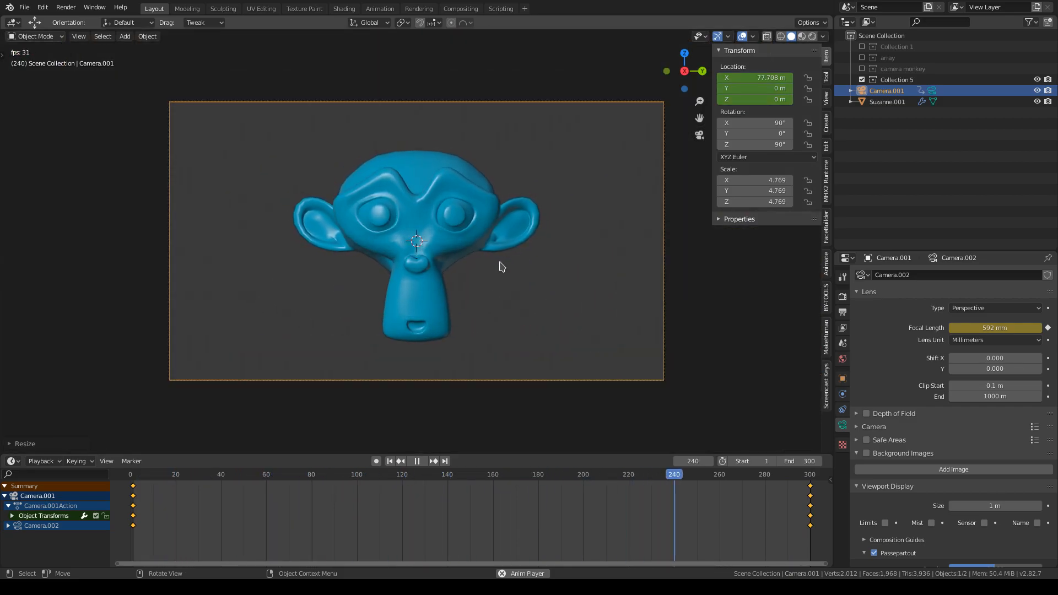
{"action": "left_click", "coordinate": [887, 101]}
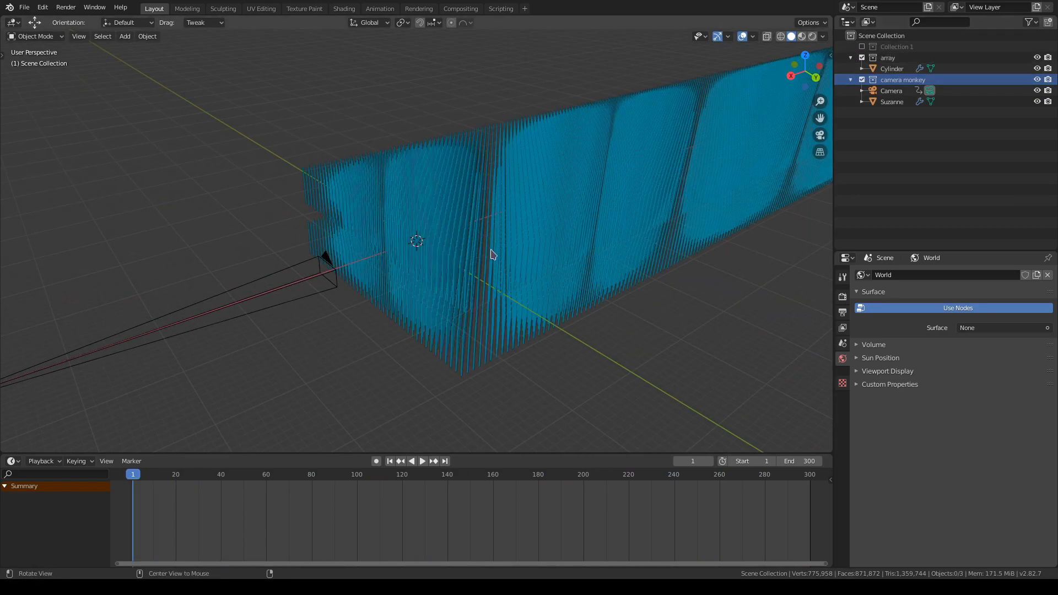
Inspect the cylinder arrays, then view through the camera at frame 285.
{"action": "left_click_drag", "start_coordinate": [492, 255], "coordinate": [472, 250]}
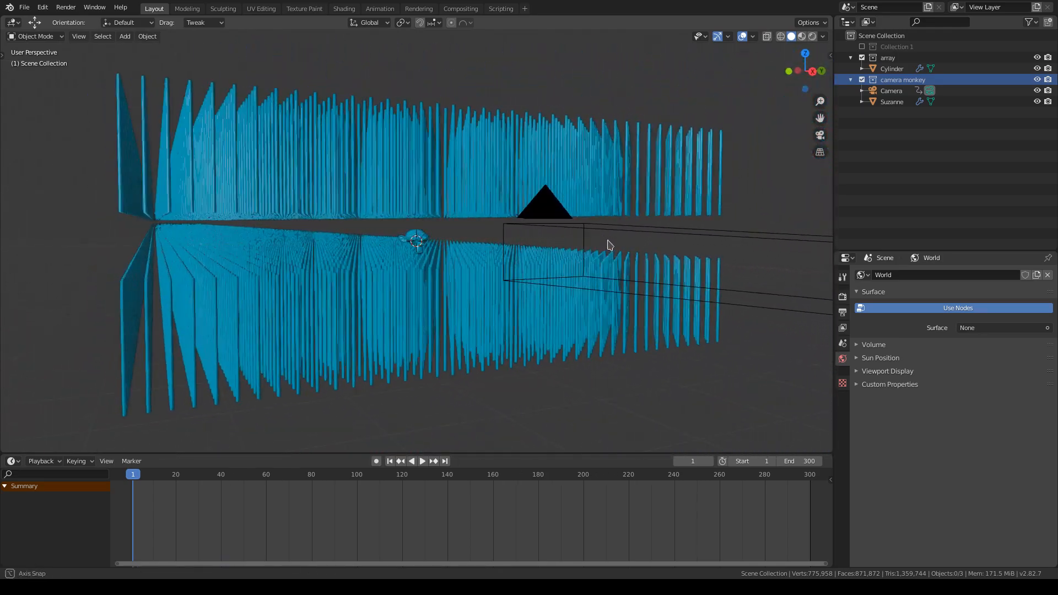
{"action": "key", "text": "KP_0"}
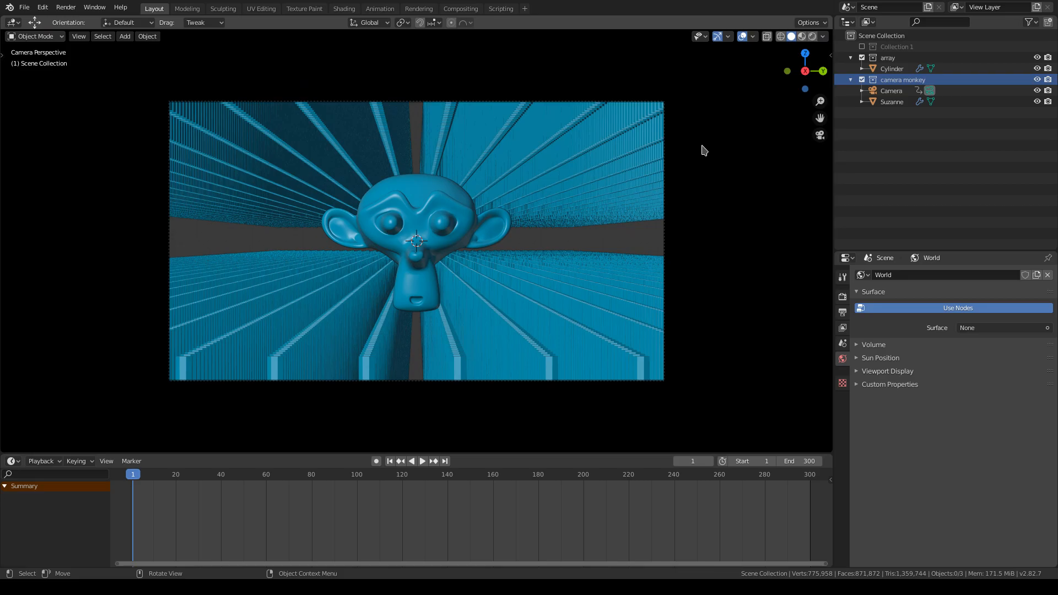
{"action": "left_click", "coordinate": [421, 461]}
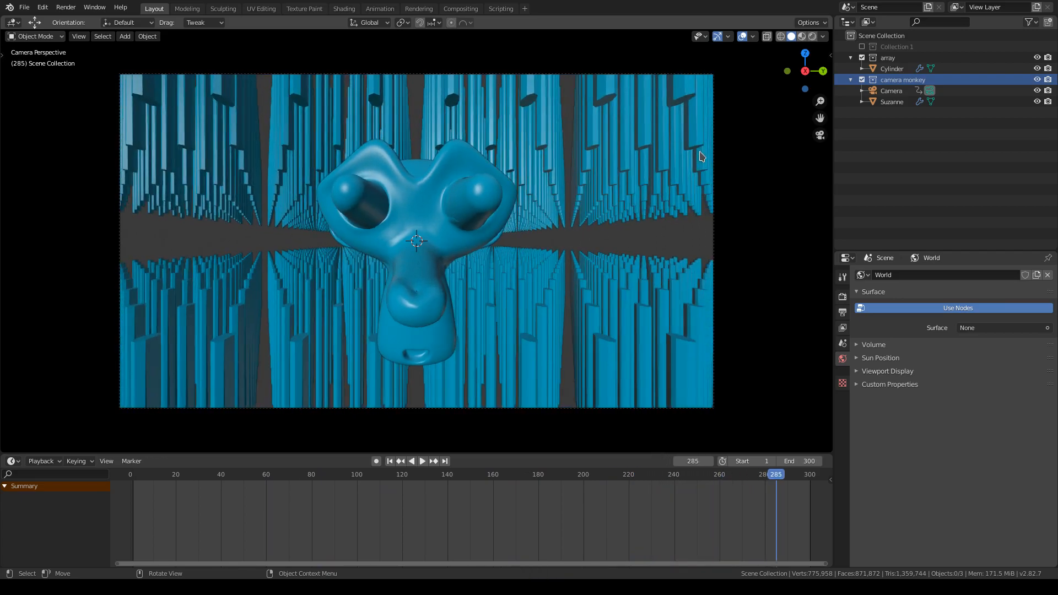
{"action": "mouse_move", "coordinate": [802, 37]}
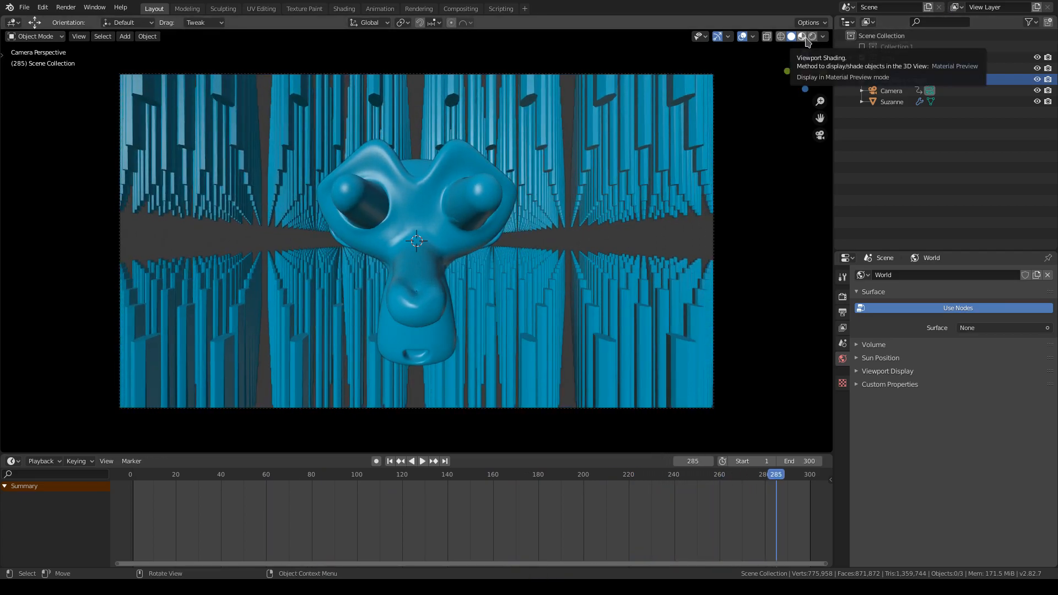
Show the scene with materials and lighting, then enable Depth of Field for the camera.
{"action": "left_click", "coordinate": [812, 37]}
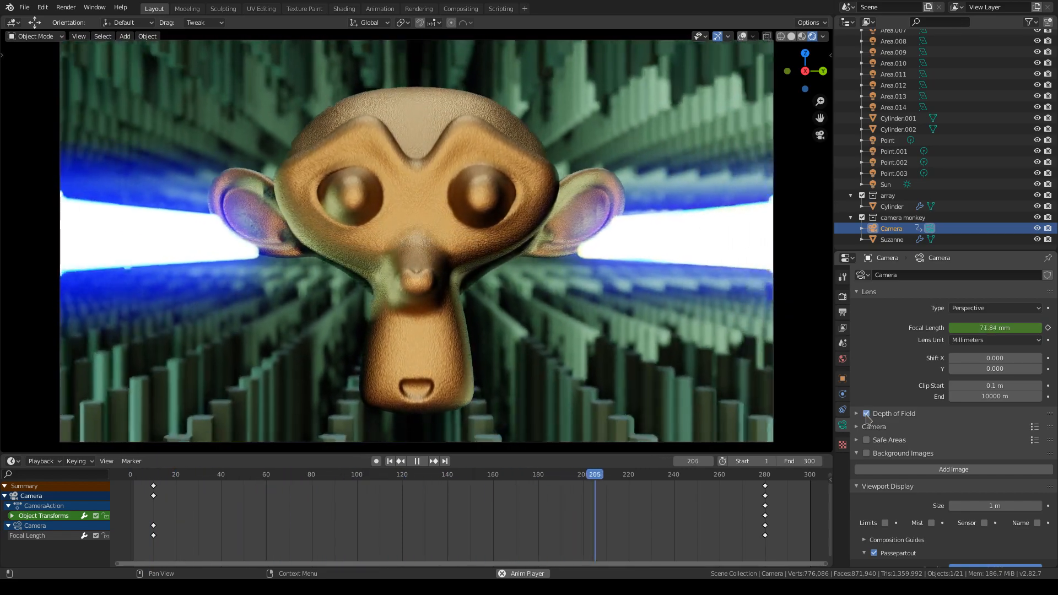
{"action": "left_click", "coordinate": [412, 461]}
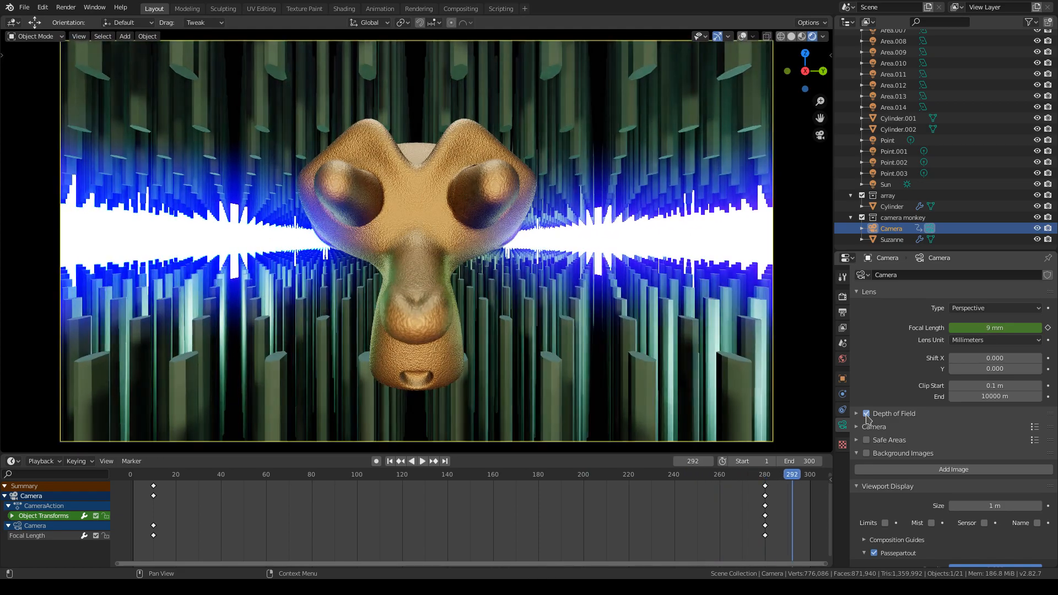